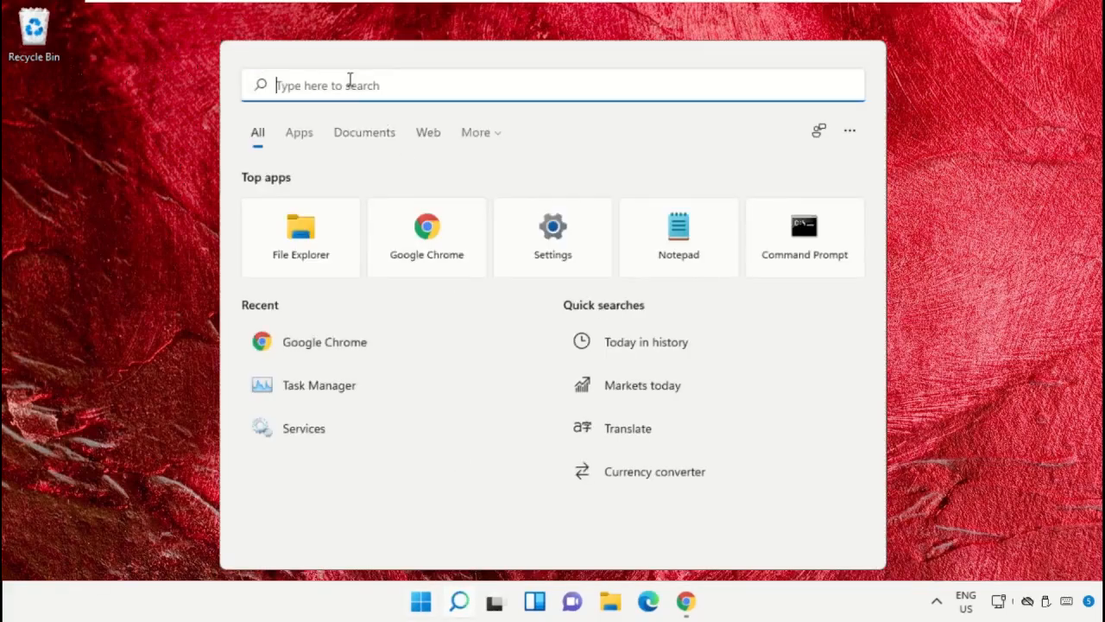
- Launch Task Manager from the Windows Search Recent list
click(318, 385)
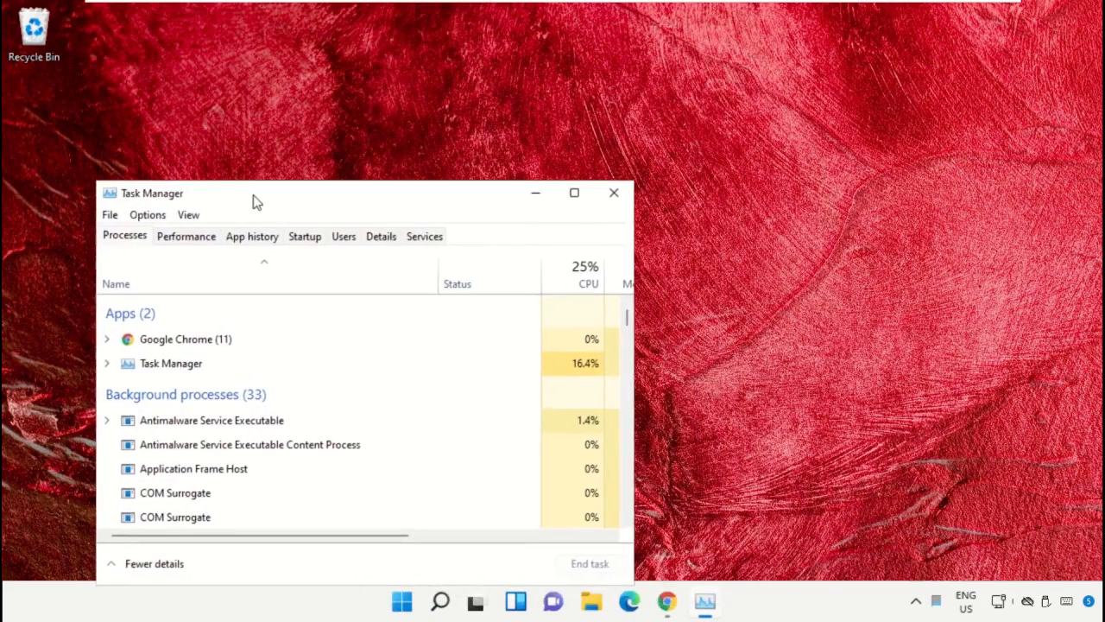
click(109, 184)
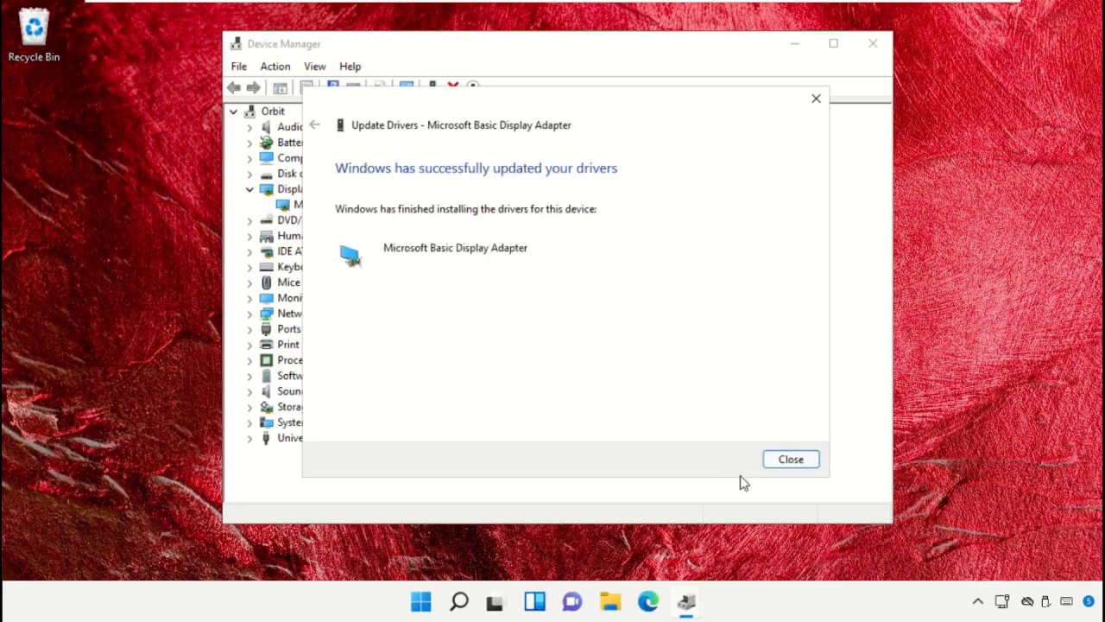
- Dismiss the Microsoft Basic Display Adapter driver update confirmation
click(791, 459)
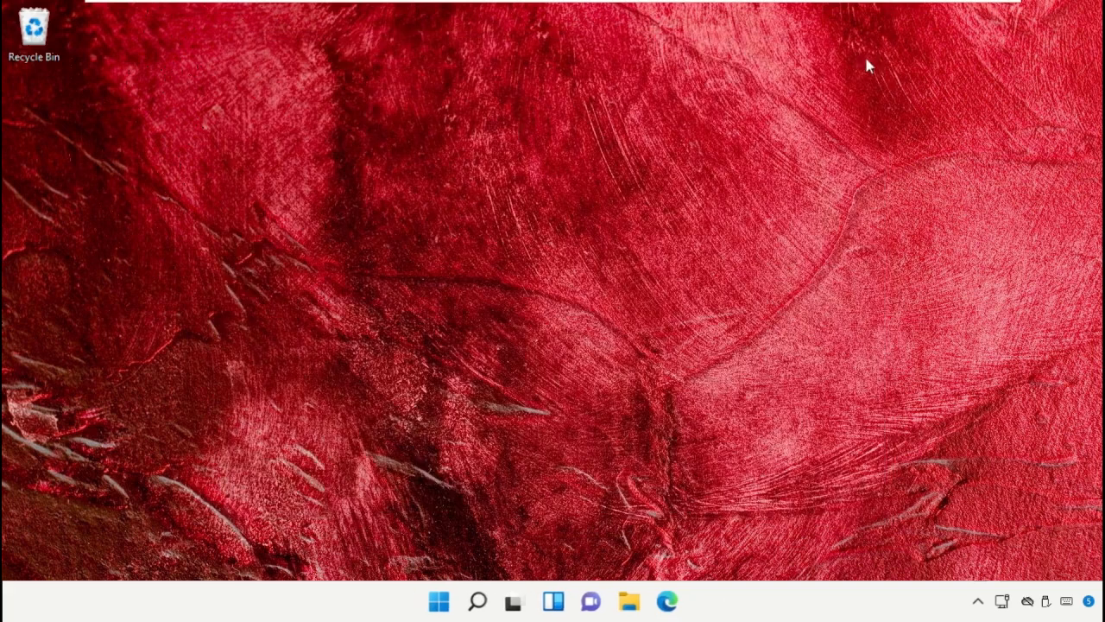